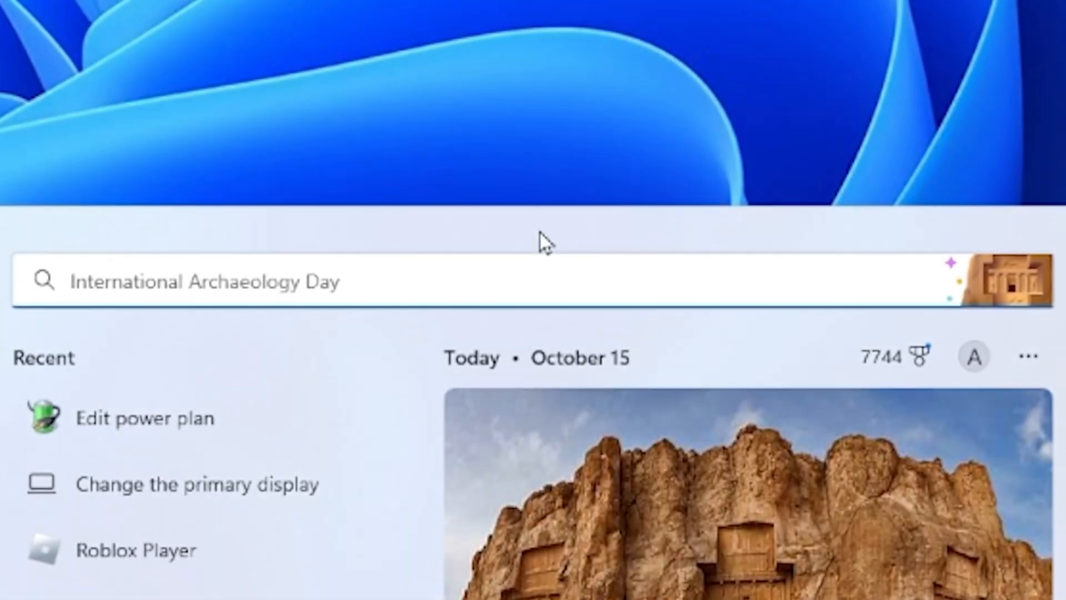
Find and open the Game Mode settings page from Start search
type("game Mode settings")
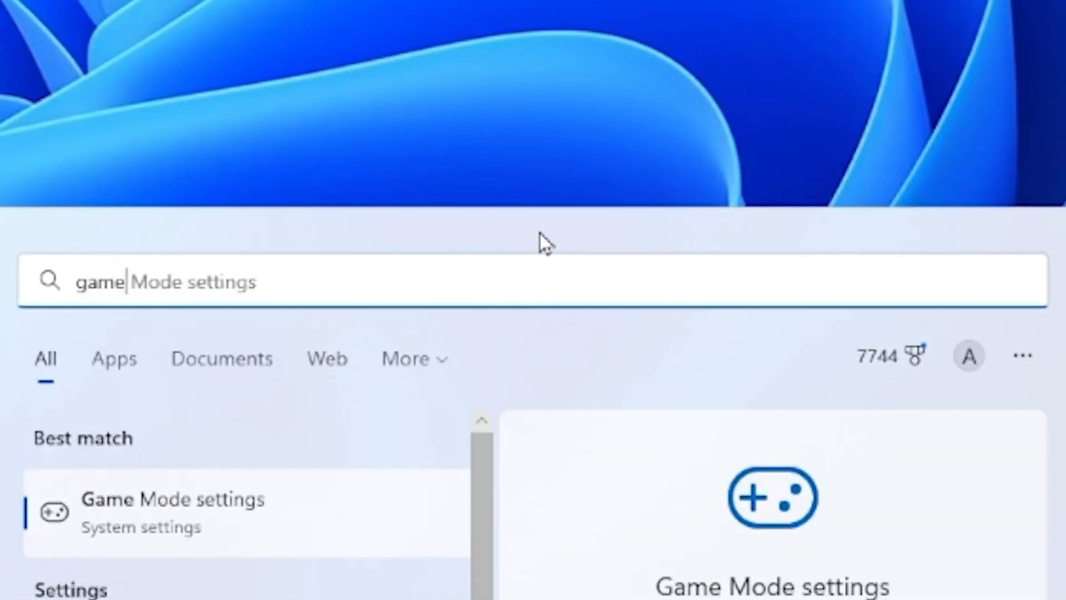
left_click(167, 513)
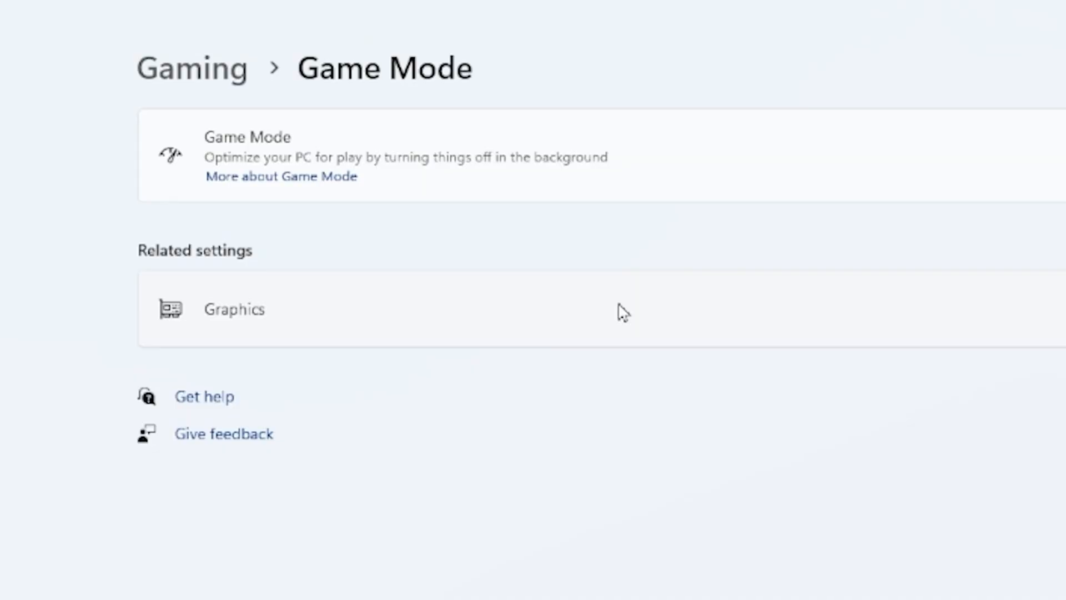
Add Roblox to the custom graphics app list and open its graphics preference options
left_click(233, 308)
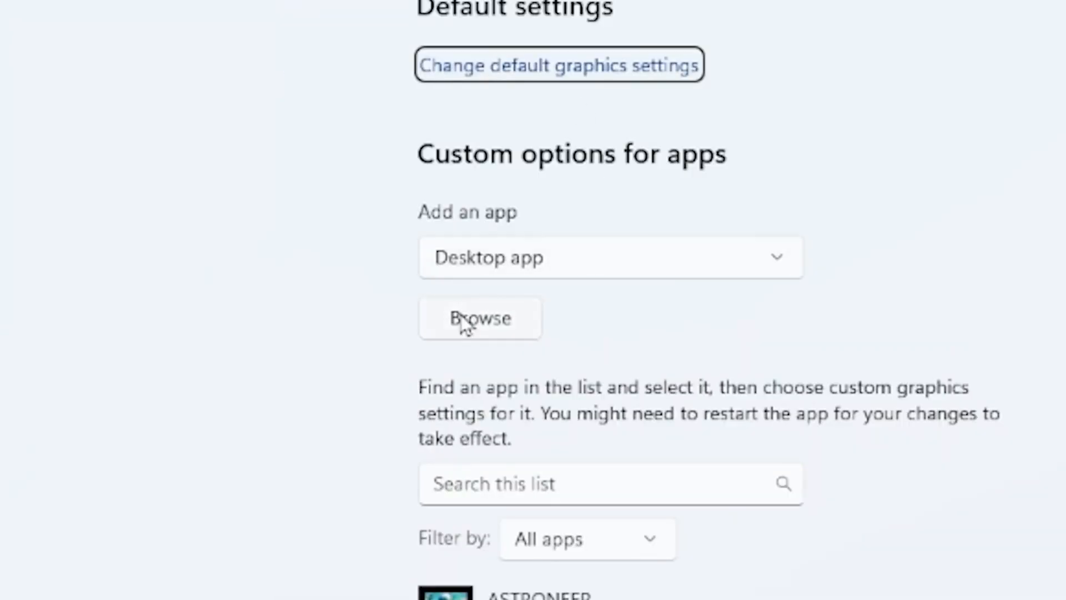
left_click(479, 318)
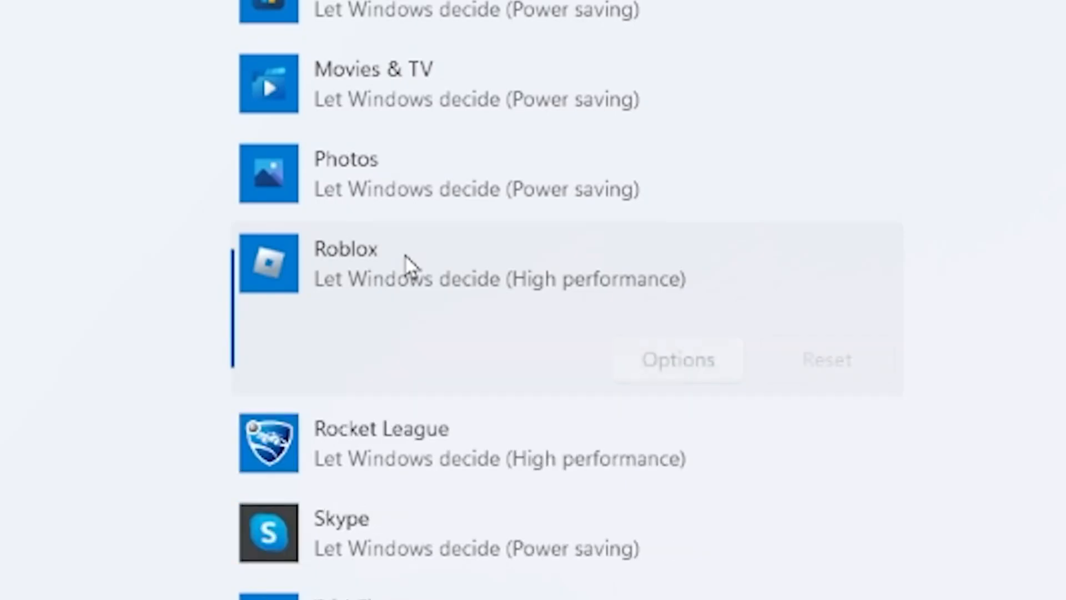
left_click(677, 360)
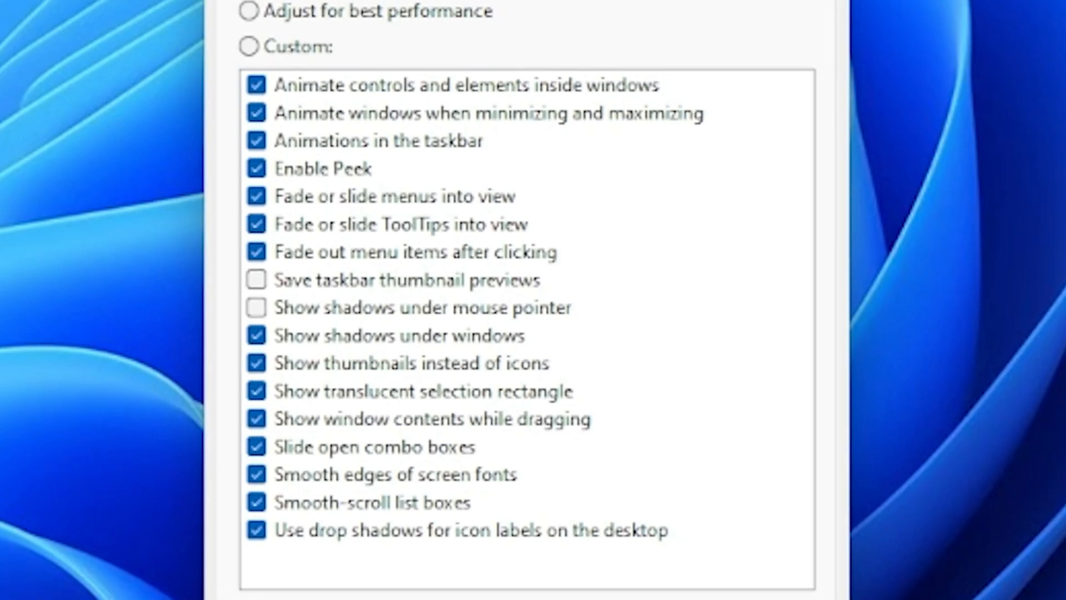
mouse_move(587, 155)
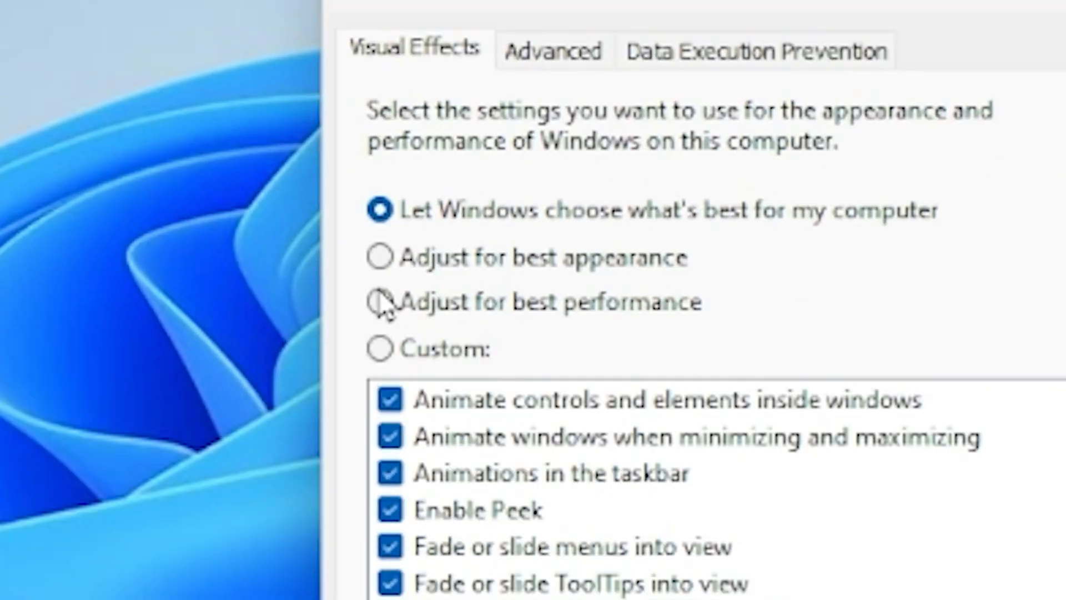
Choose 'Adjust for best performance' for Windows visual effects
left_click(378, 302)
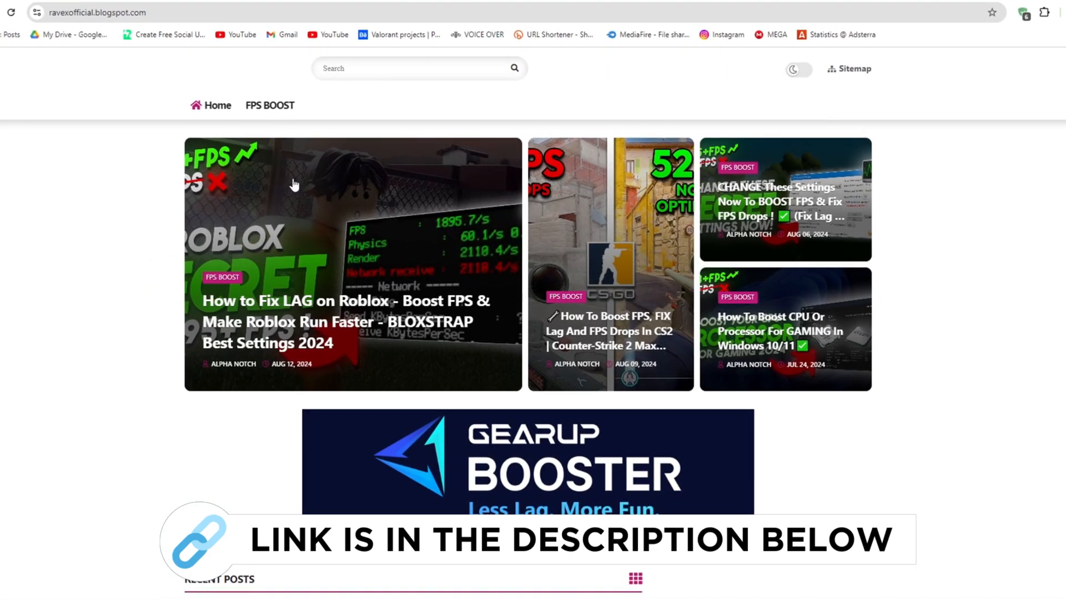
scroll("down", 3)
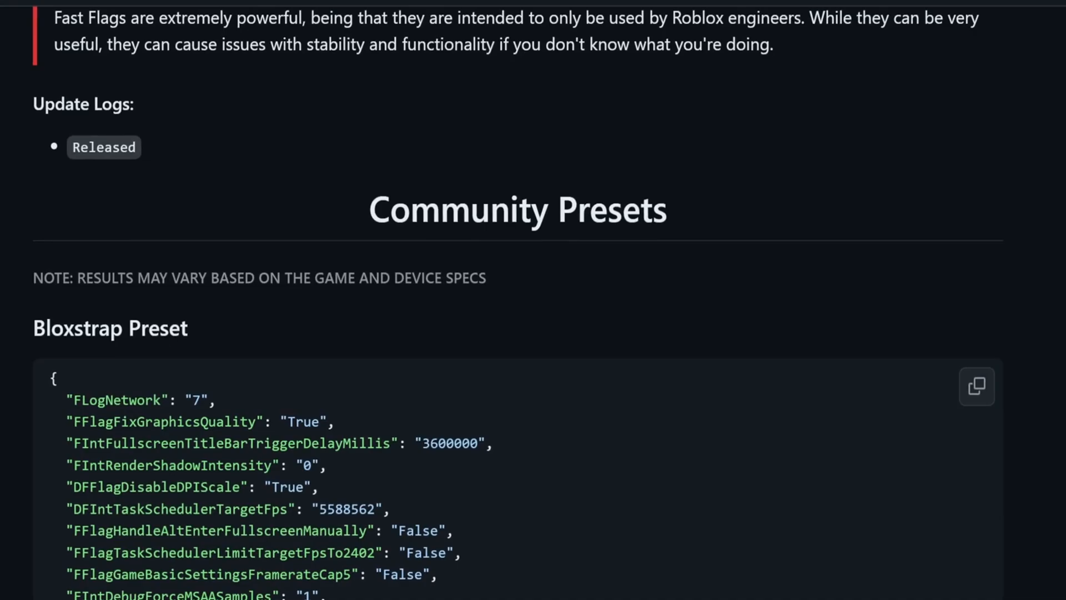
Scroll to the Bloxstrap Preset code block under Community Presets on GitHub
scroll("down", 3)
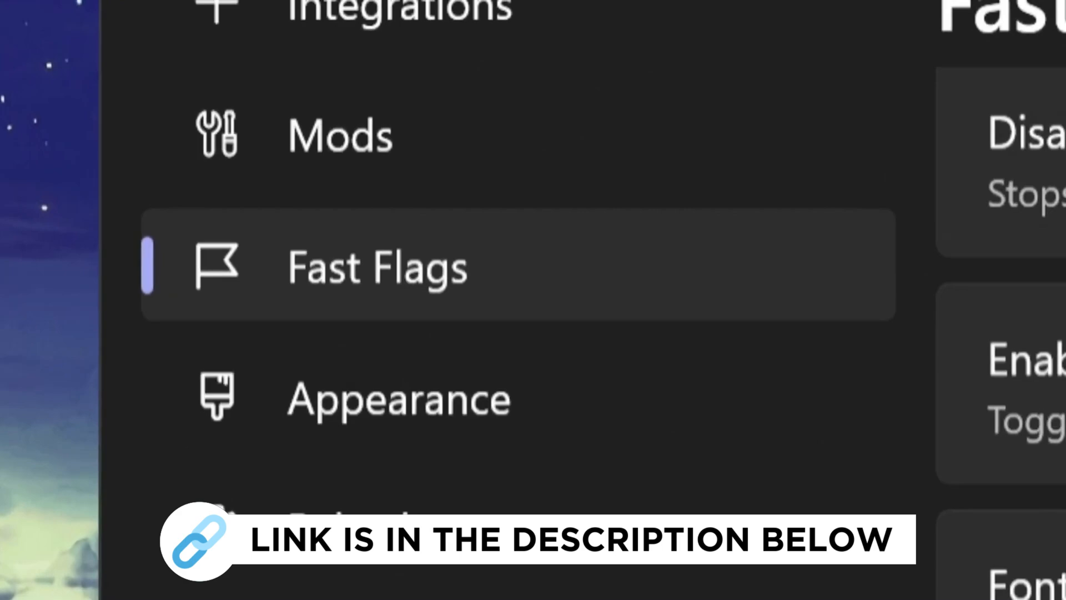
Import the preset JSON into Bloxstrap's Fast Flag Editor, overwriting the 17 conflicting values
left_click(376, 266)
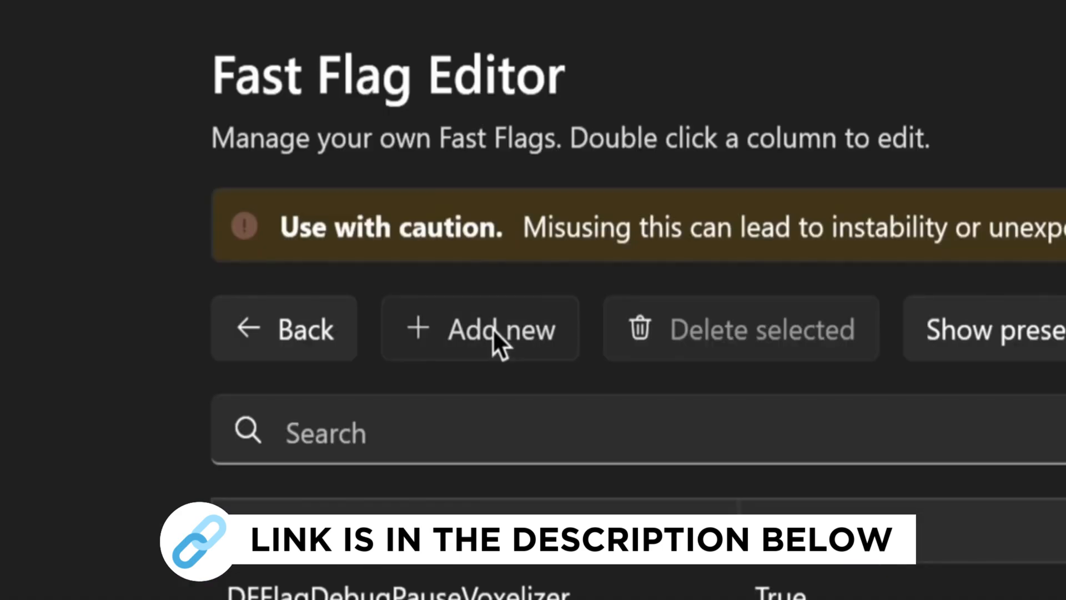
left_click(500, 329)
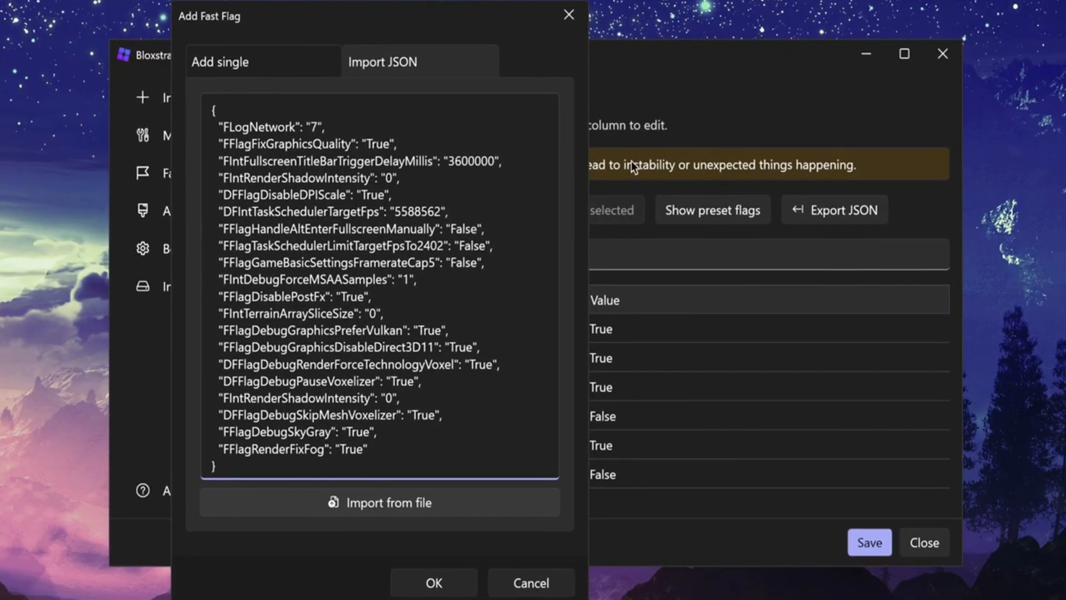
left_click(434, 598)
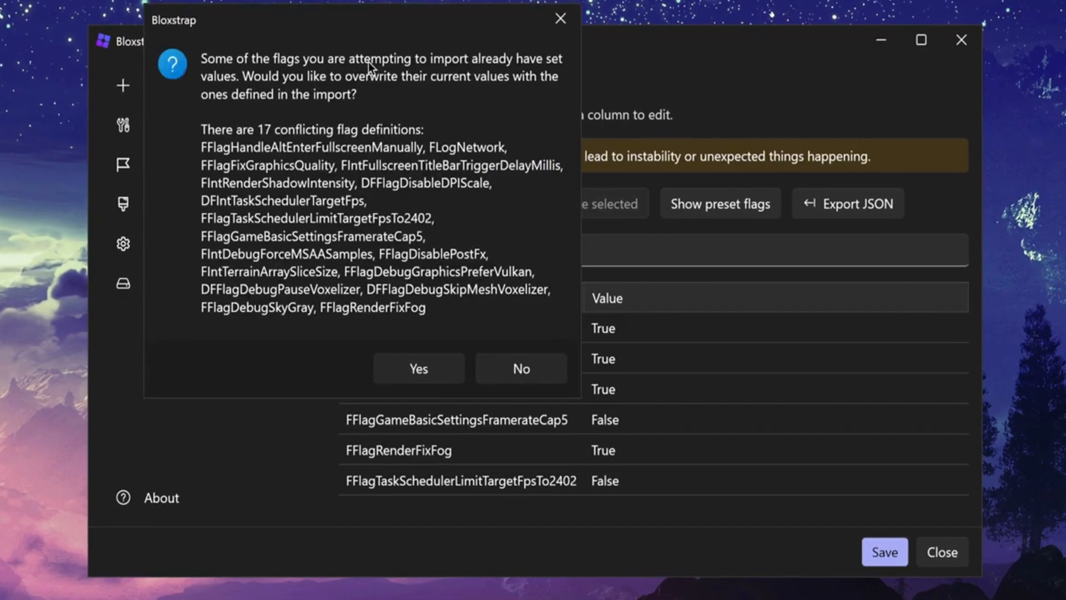
left_click(419, 368)
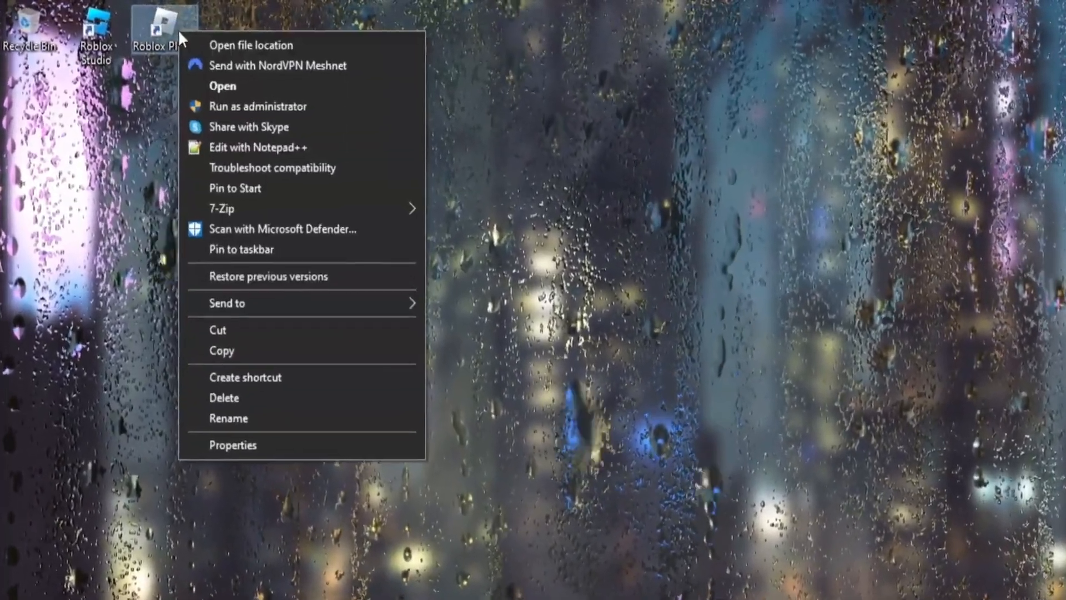
In the Roblox version folder, create a ClientSettings folder holding ClientAppSettings.json
left_click(249, 45)
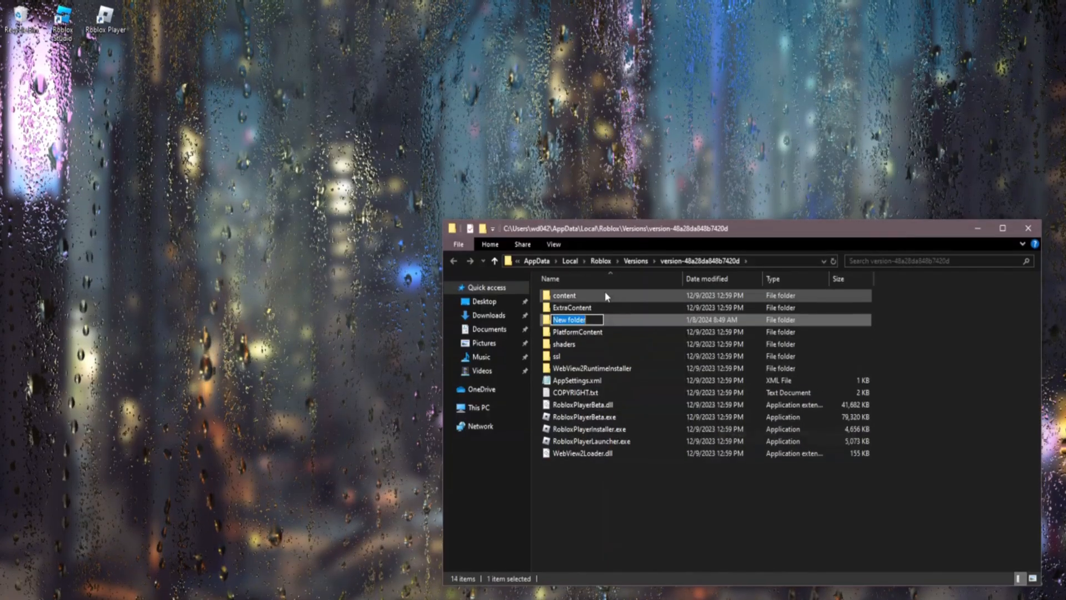
type("ClientSe")
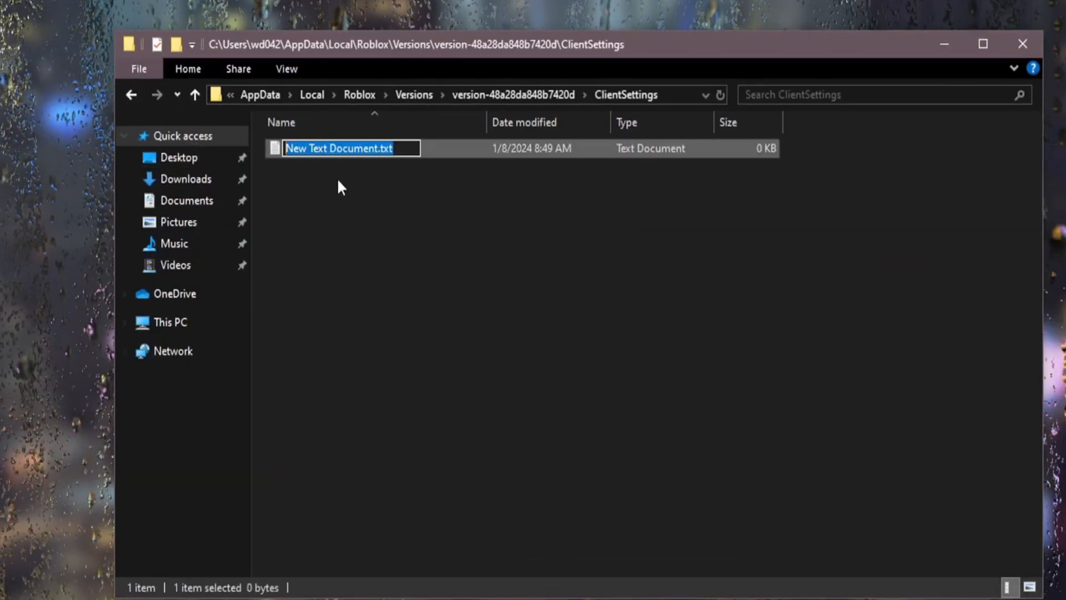
type("ClientAppSettings.json")
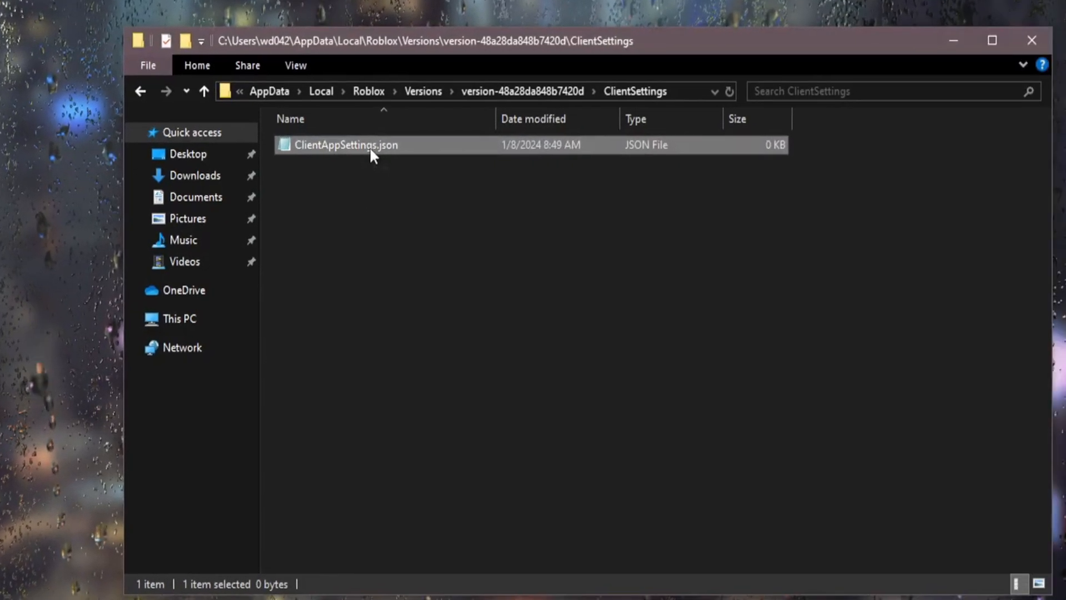
Open ClientAppSettings.json in Notepad and paste in the fast flag JSON list
double_click(347, 144)
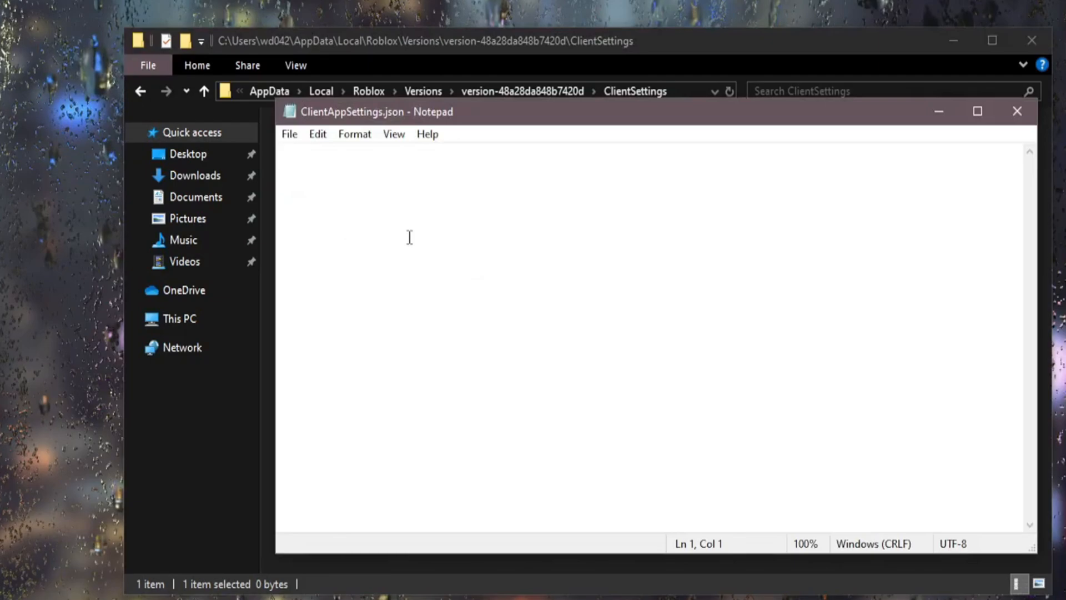
left_click(1015, 111)
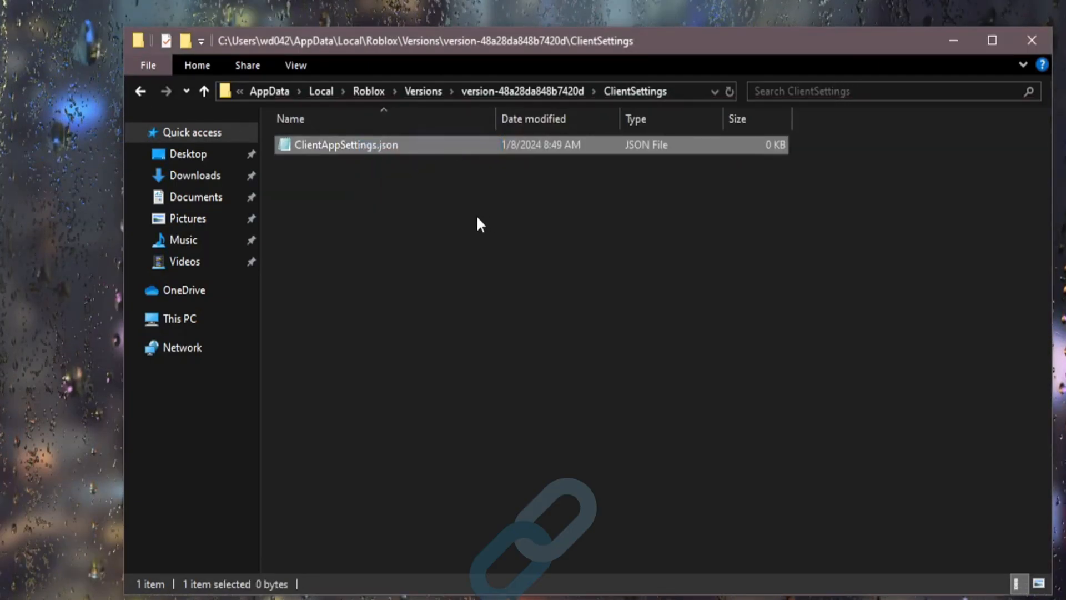
double_click(347, 144)
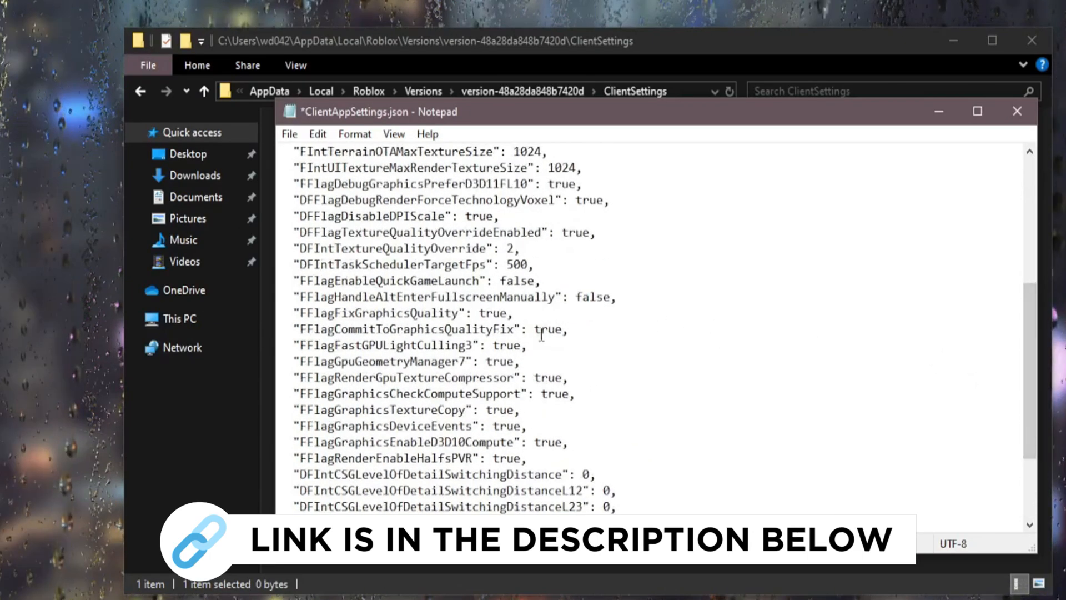
scroll("up", 3)
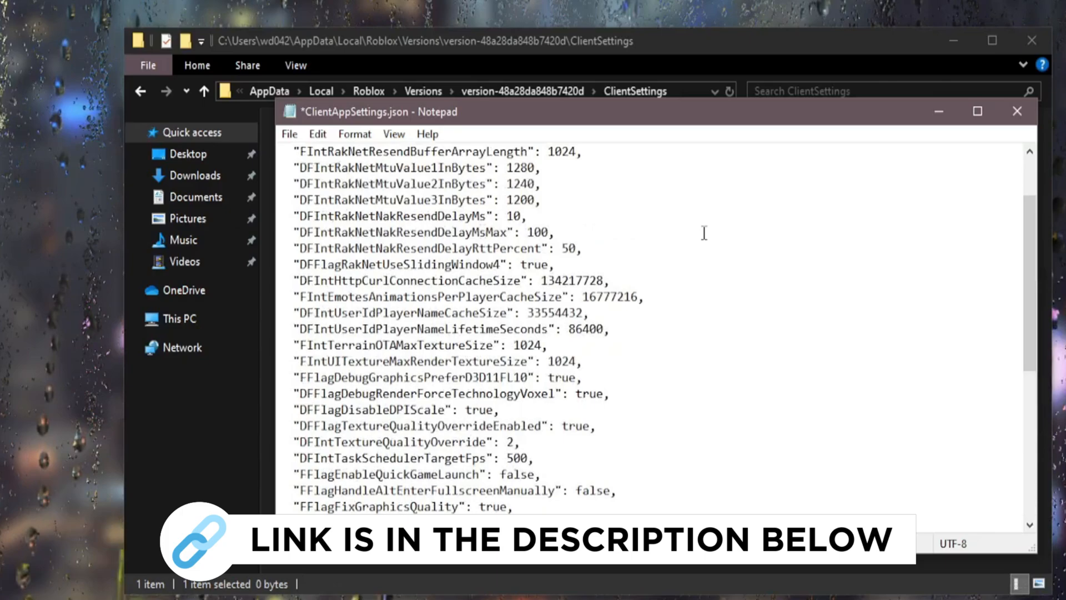
scroll("down", 3)
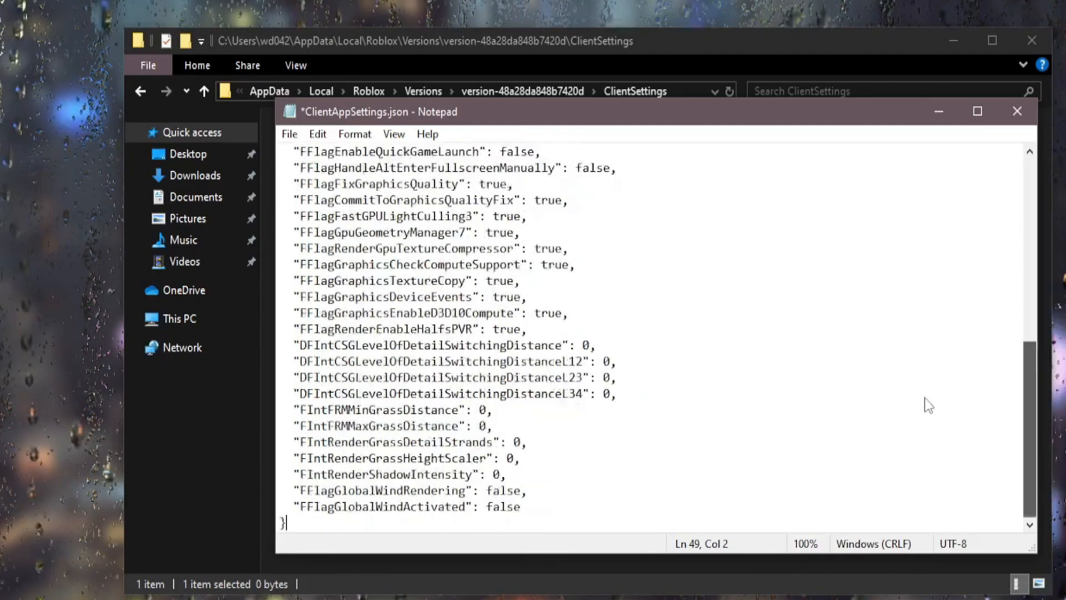